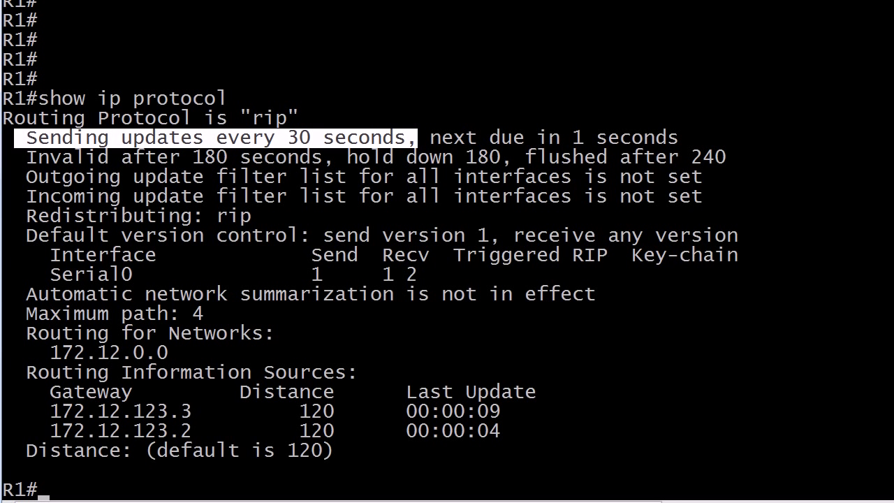
Step: List R1's RIP-learned routes with 'show ip route rip', showing 172.23.0.0/16 via two serial next hops
right_click(66, 279)
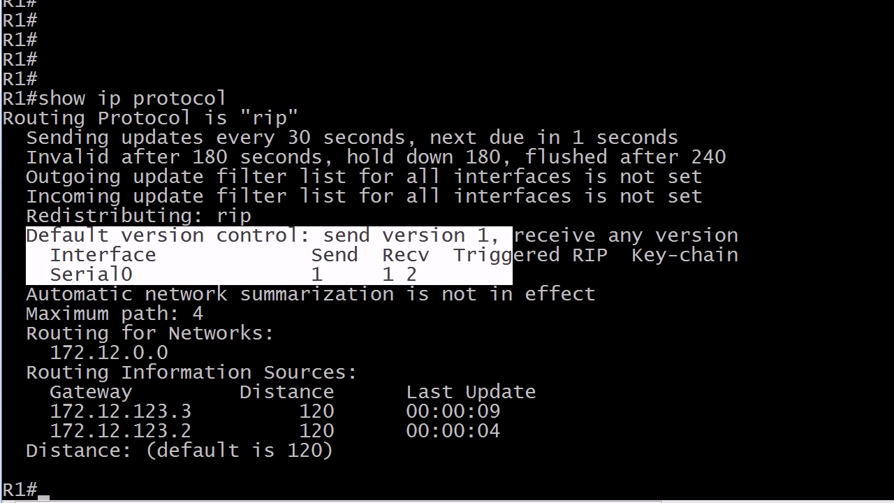
text(show ip route rip)
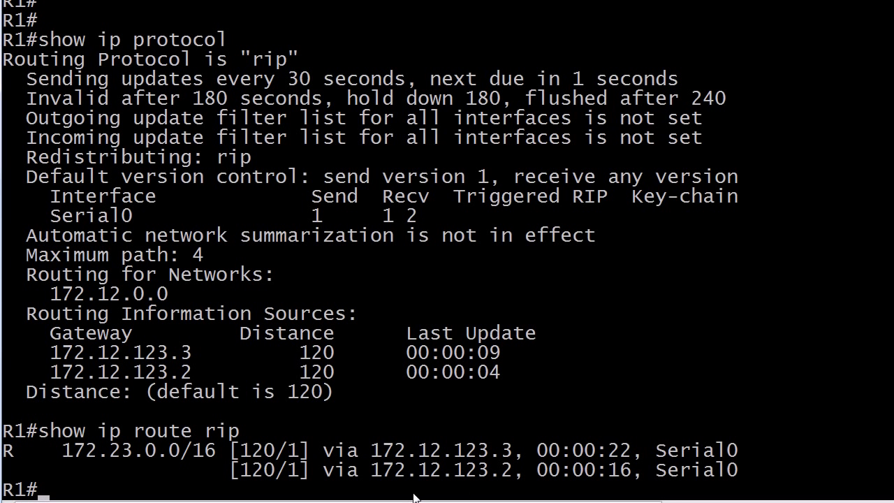
mouse_move(487, 470)
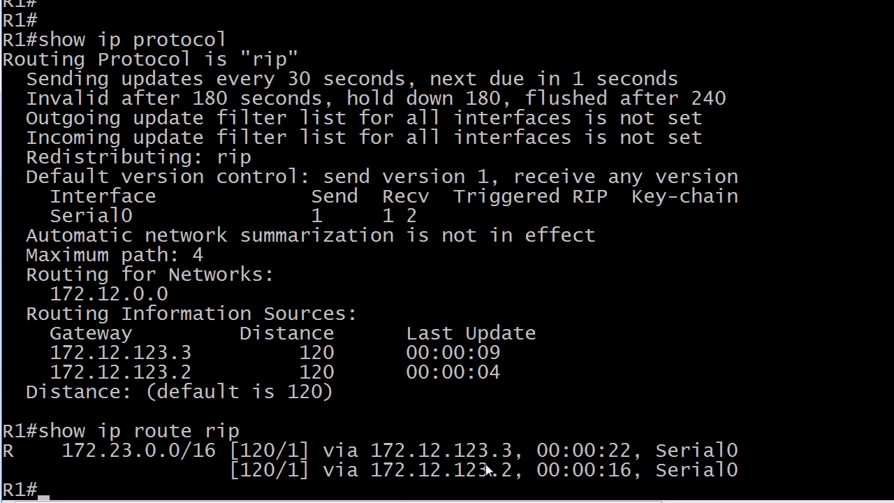
mouse_move(301, 474)
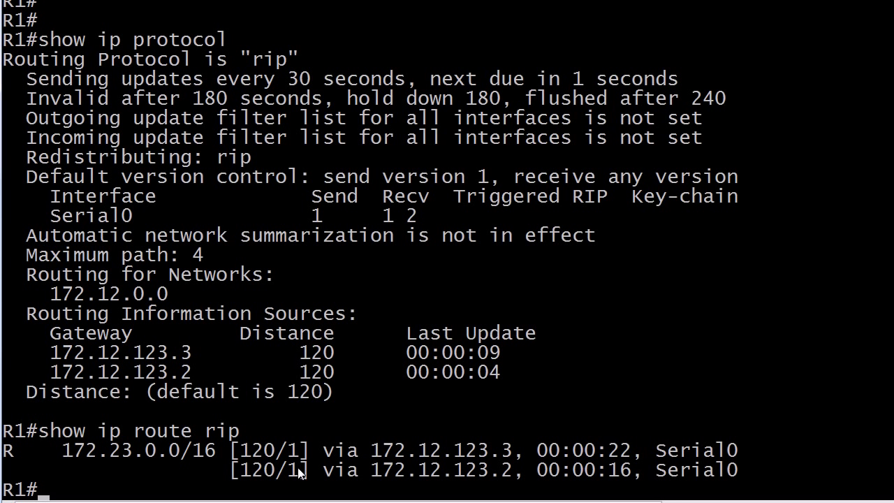
mouse_move(302, 460)
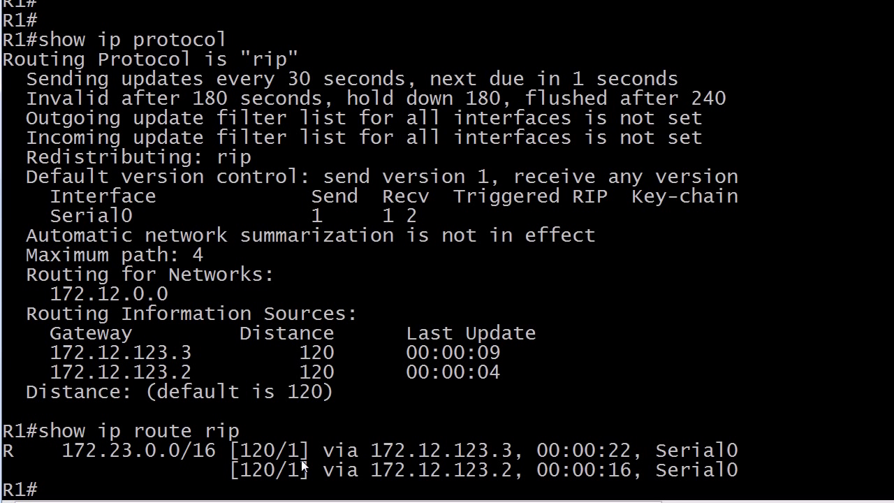
mouse_move(101, 472)
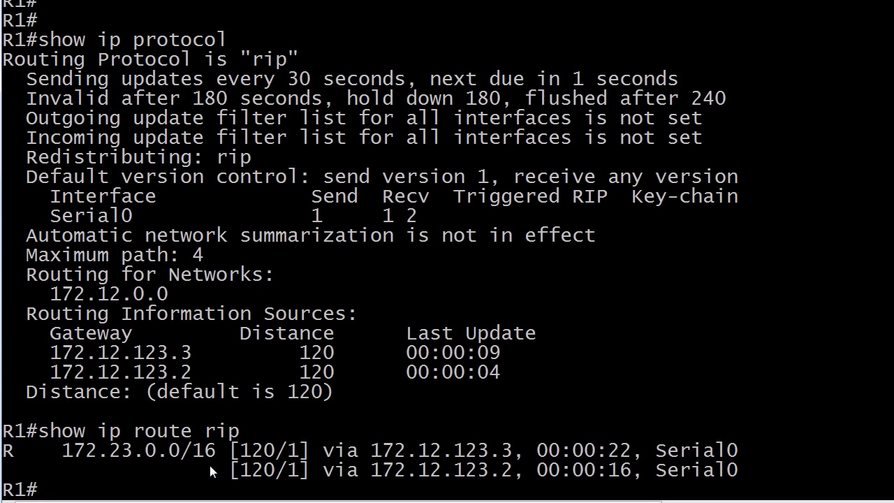
mouse_move(223, 444)
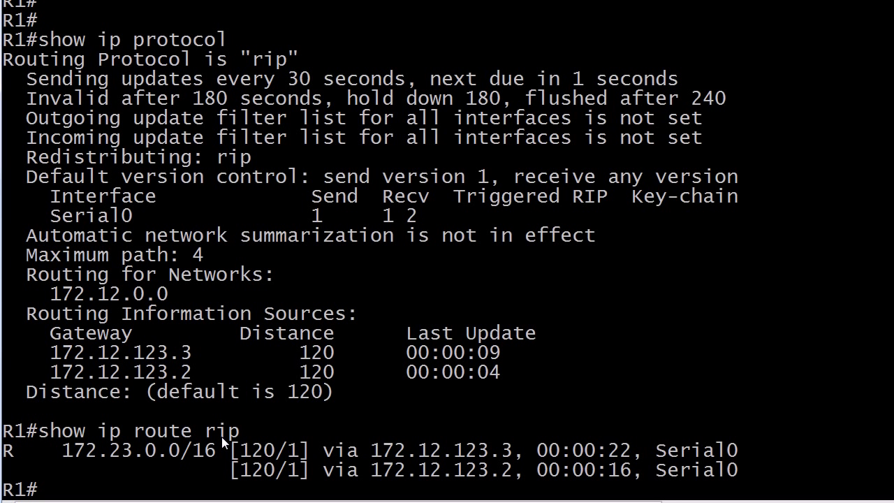
Step: Under 'router rip' on R1, set RIP to version 2
text(conf t)
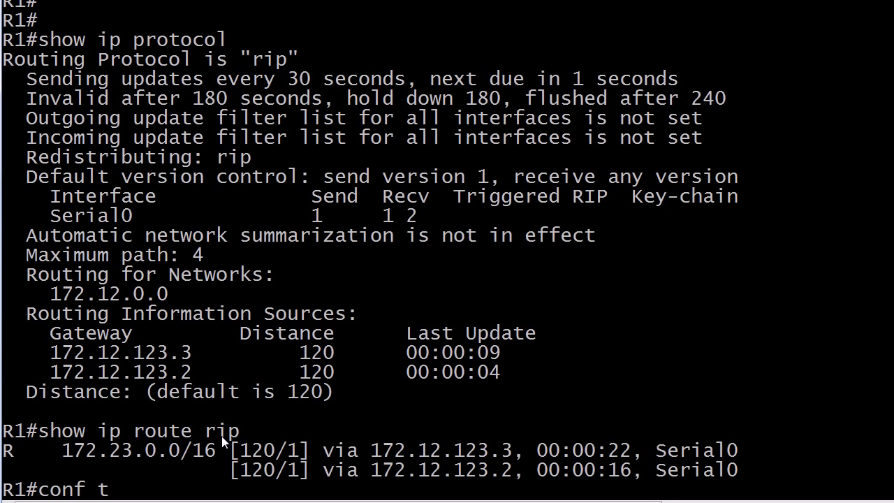
text(router rip)
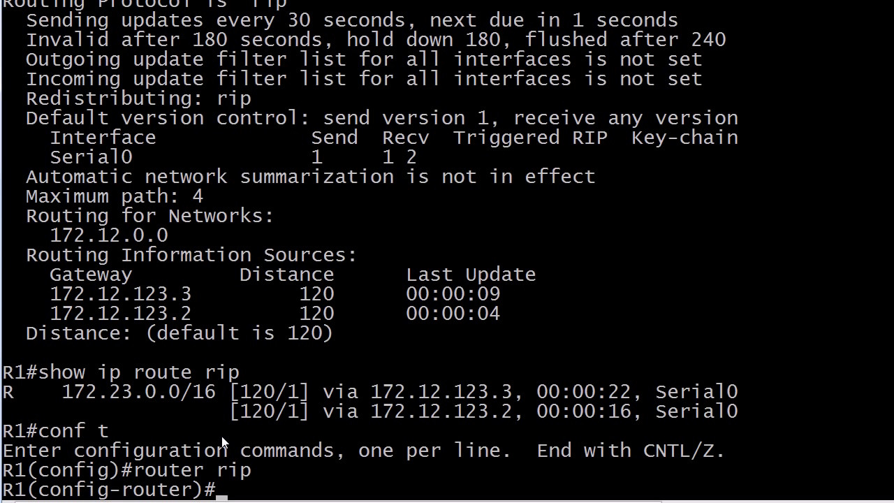
text(version 2)
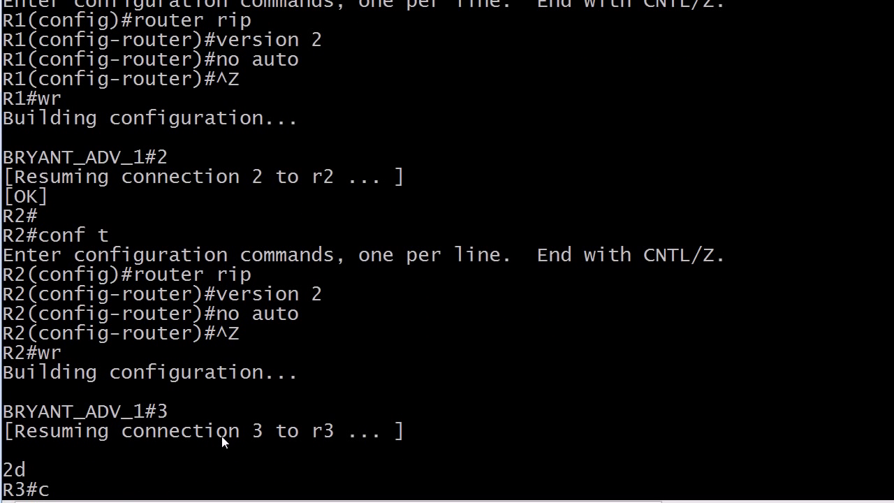
Step: Disable RIP auto-summary in configuration mode and recheck the RIP routes
text(conf t)
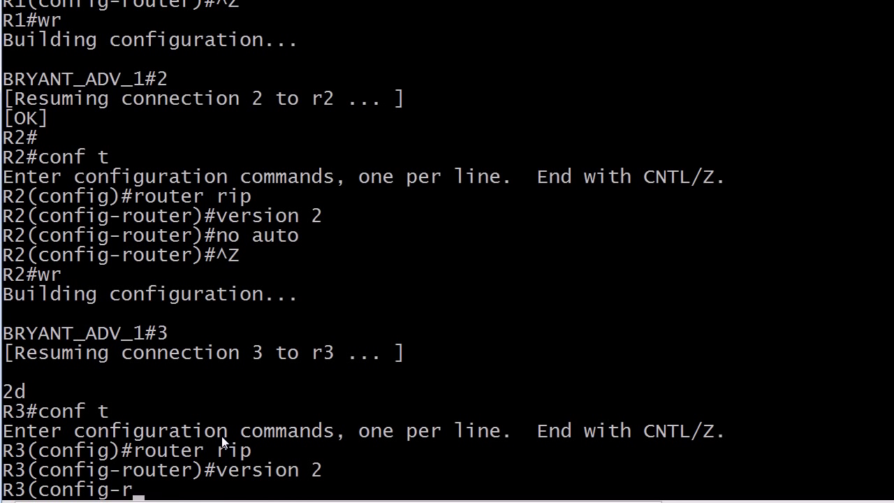
text(no auto)
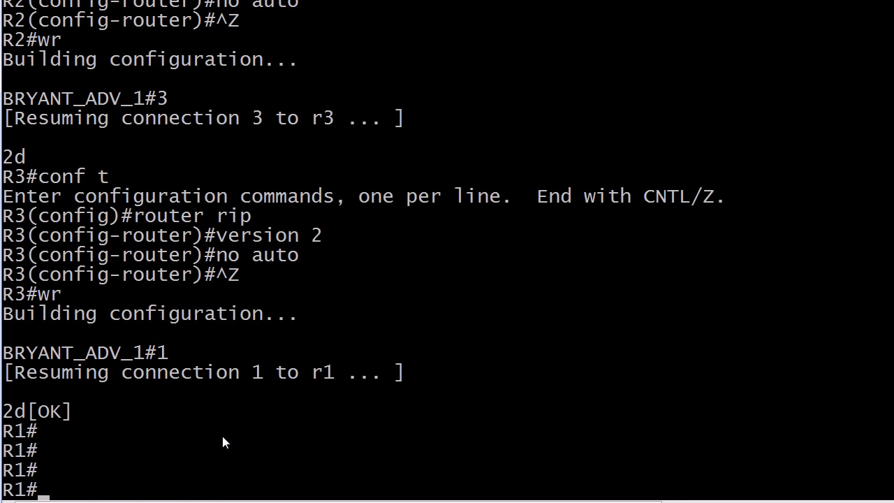
text(show ip route rip)
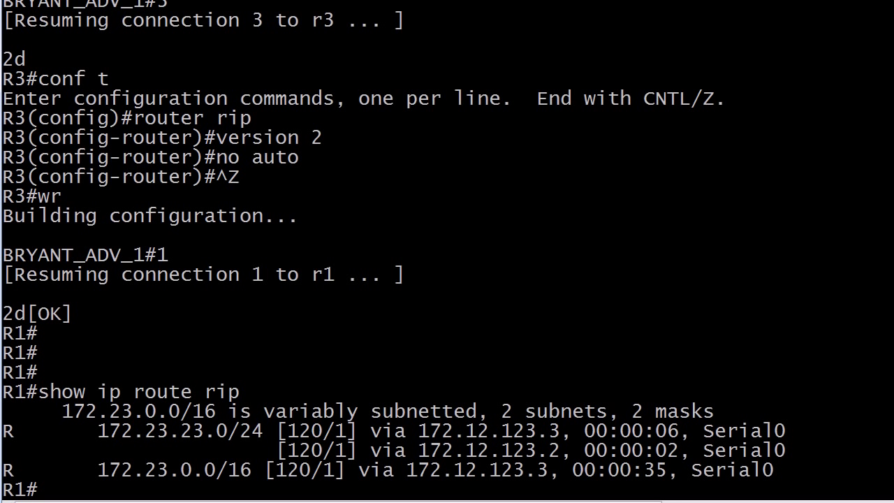
mouse_move(114, 443)
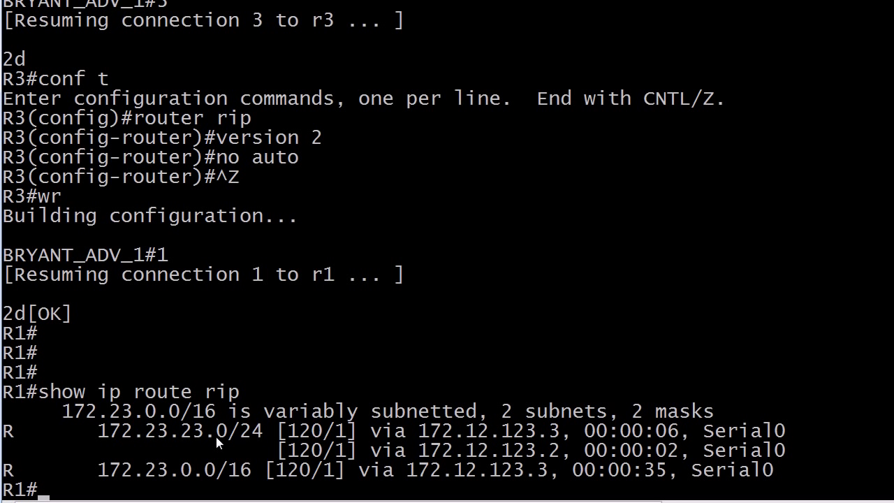
mouse_move(246, 418)
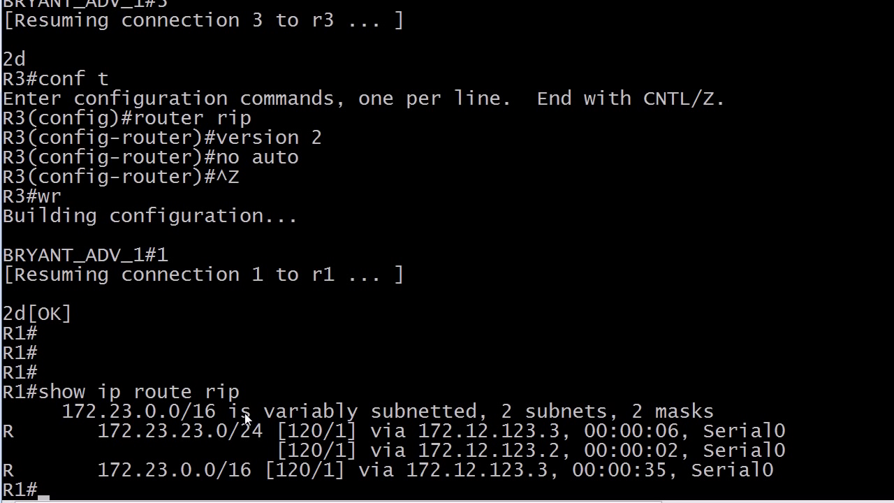
mouse_move(408, 426)
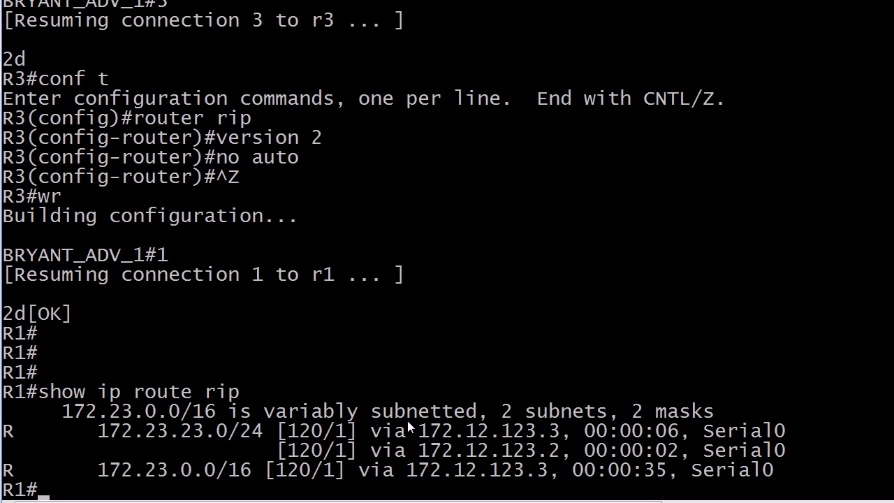
mouse_move(558, 437)
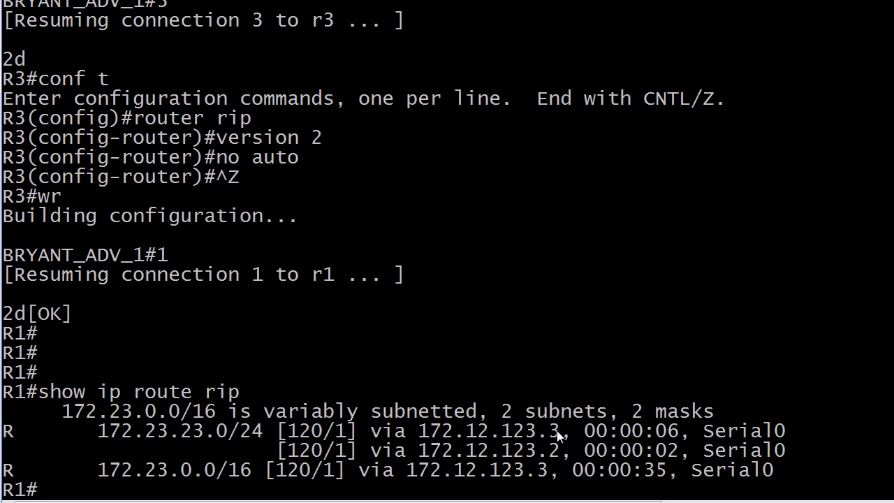
mouse_move(559, 447)
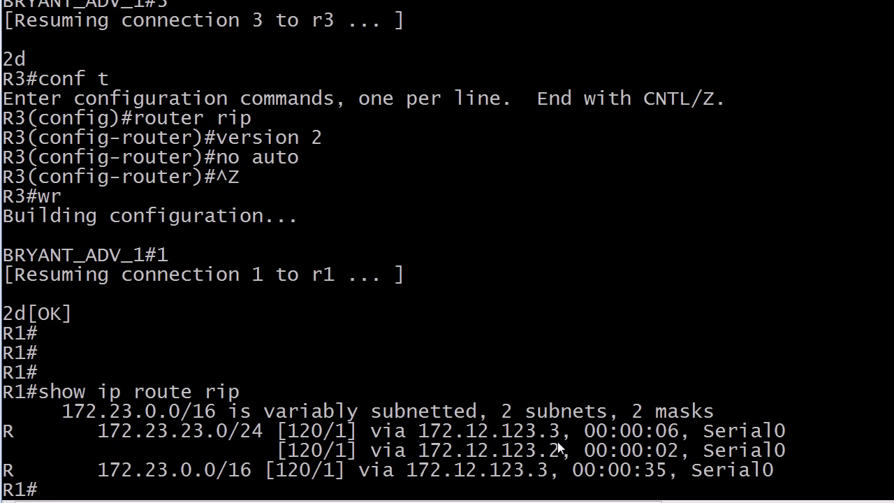
mouse_move(643, 487)
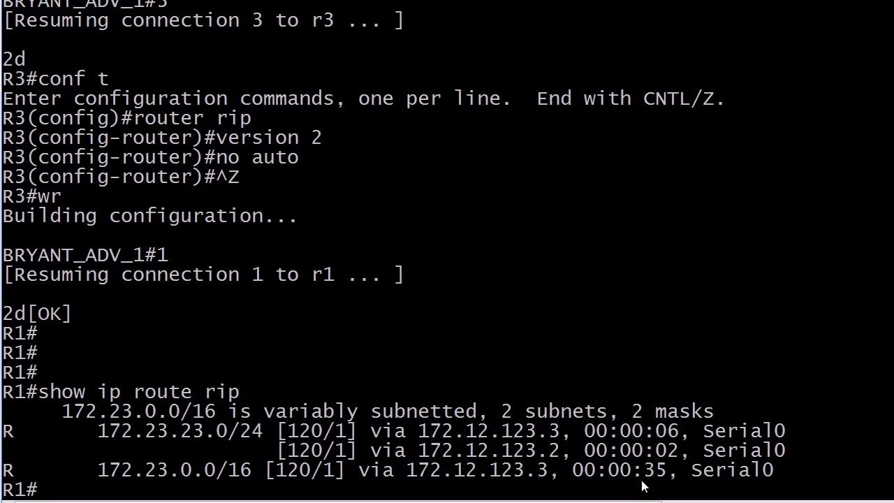
mouse_move(204, 482)
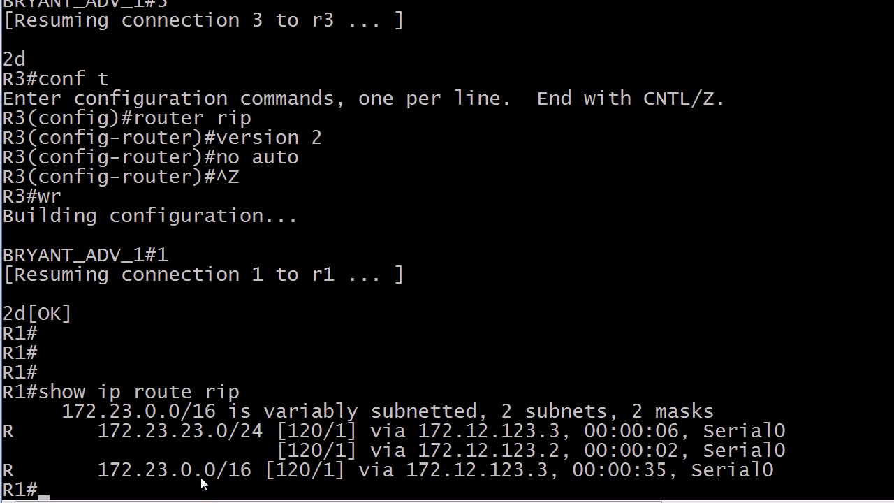
mouse_move(660, 482)
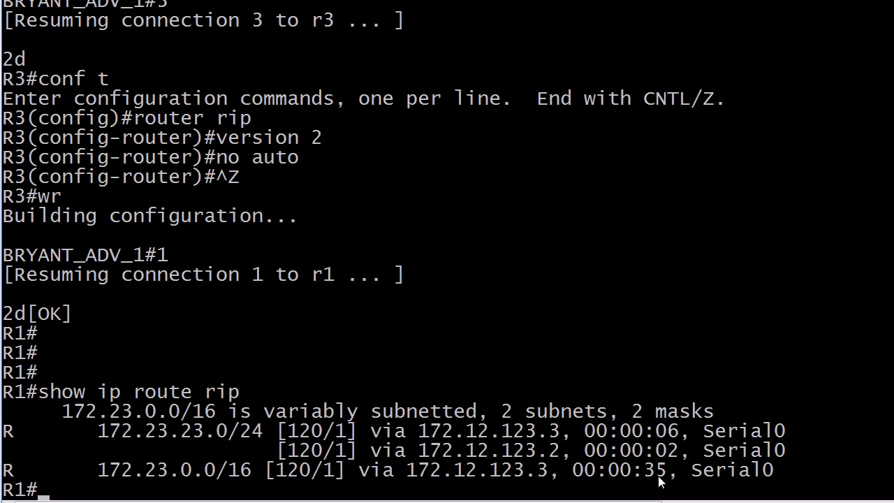
mouse_move(672, 482)
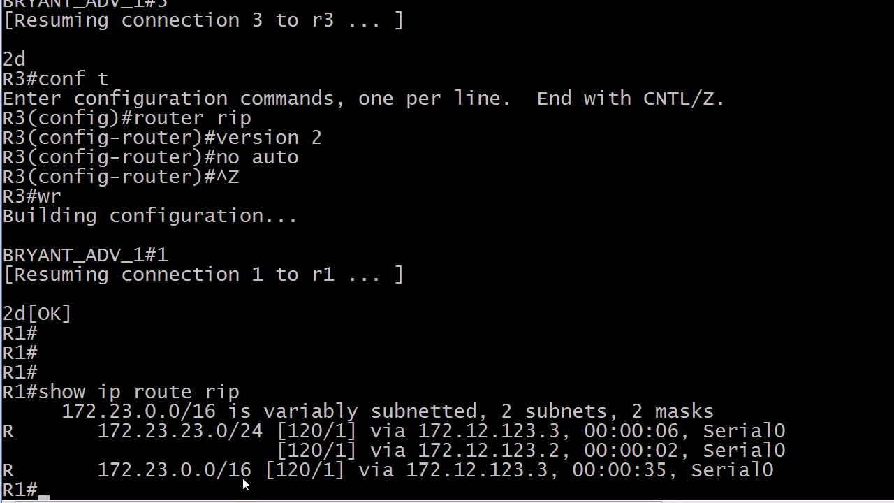
mouse_move(487, 499)
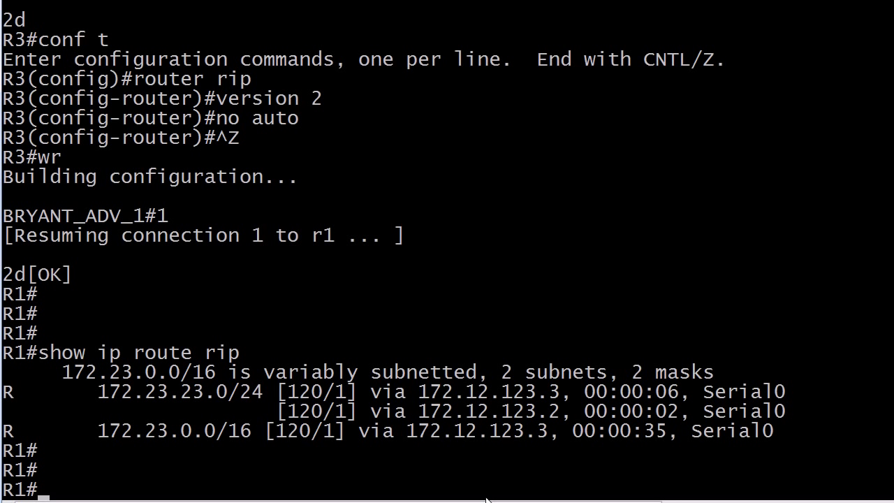
Step: Flush R1's routing table with 'clear ip route *' and re-list RIP routes, 172.23.0.0/16 now at metric 3
text(clear ip route)
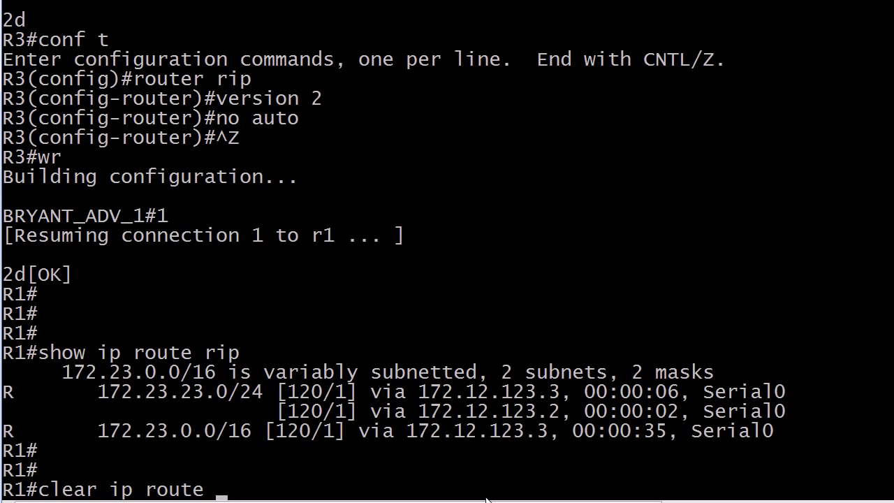
text(*)
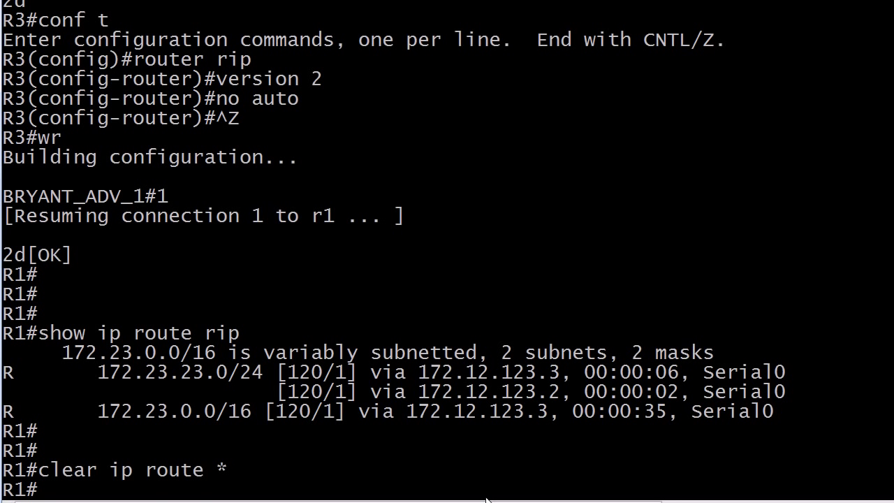
text(show ip)
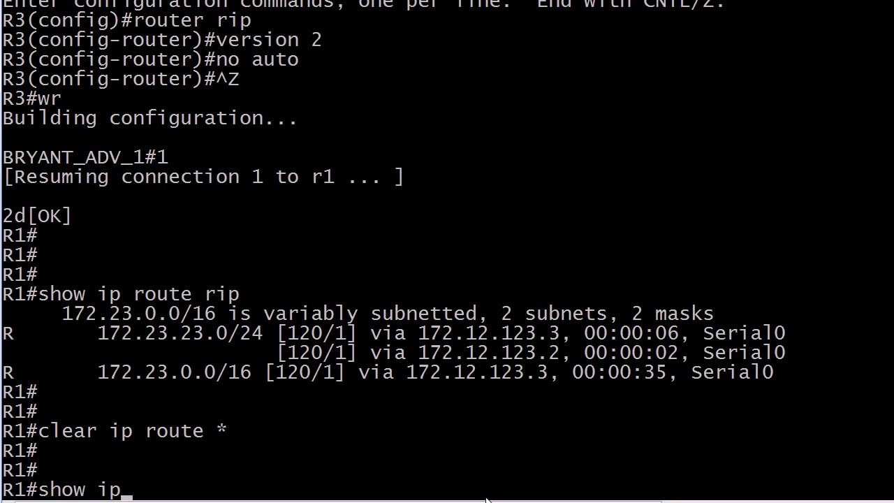
key(Enter)
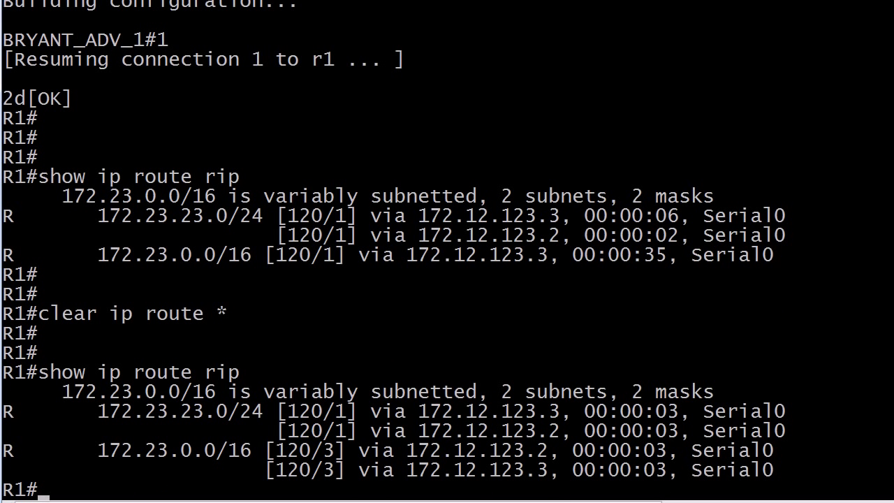
mouse_move(373, 477)
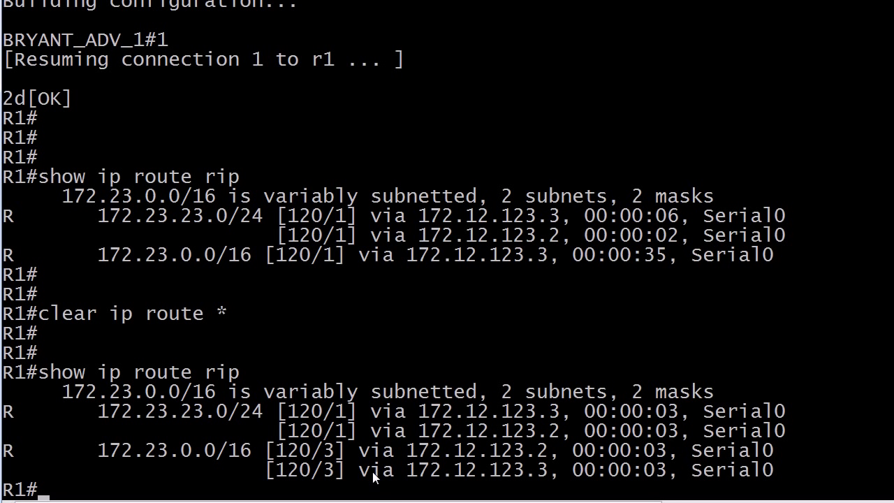
mouse_move(186, 429)
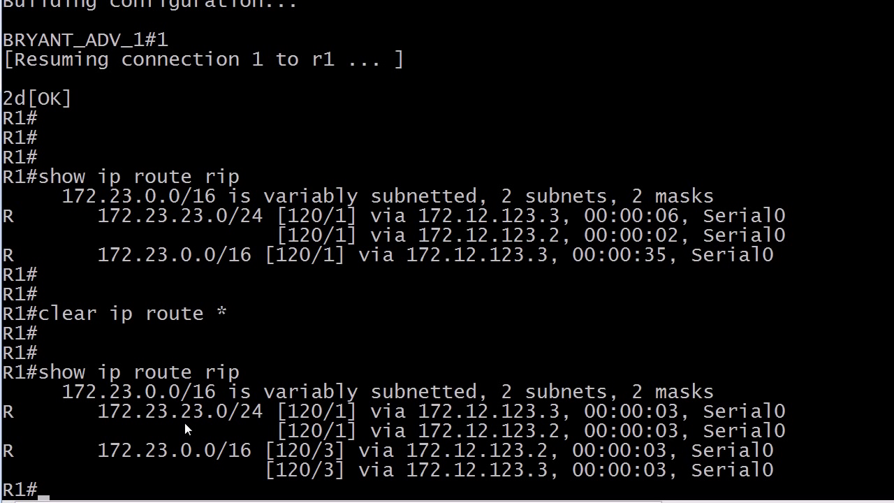
mouse_move(350, 430)
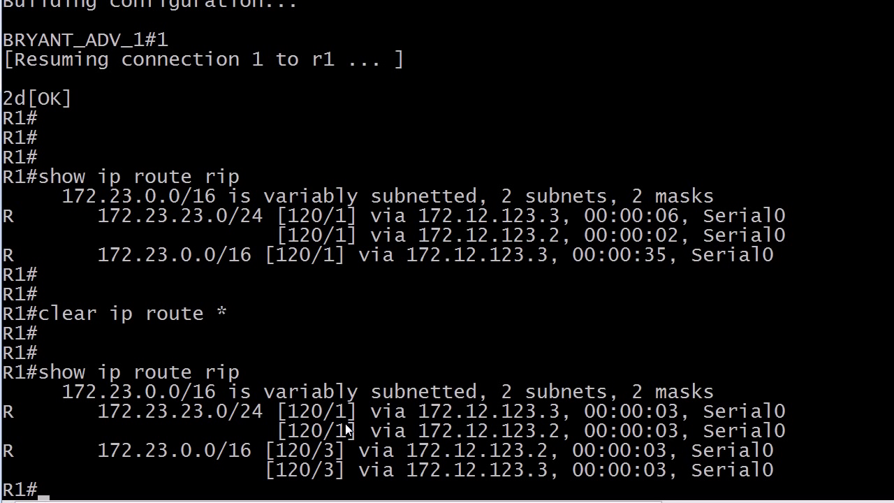
mouse_move(147, 465)
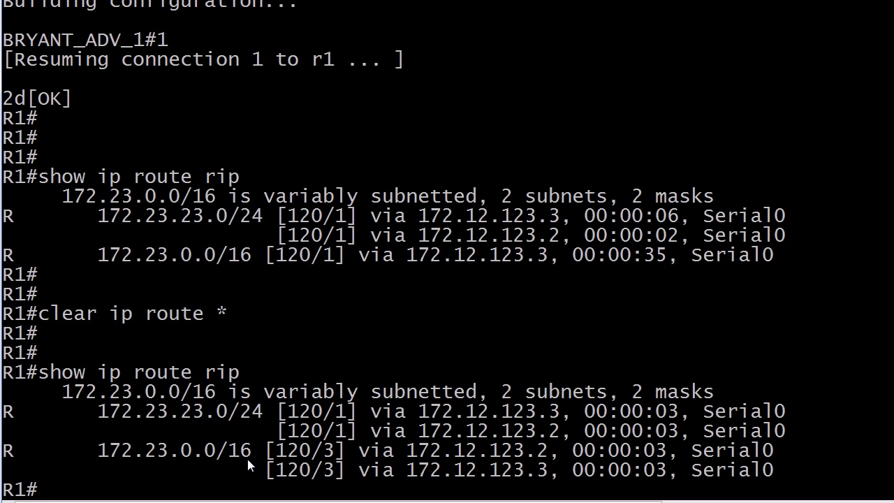
mouse_move(334, 467)
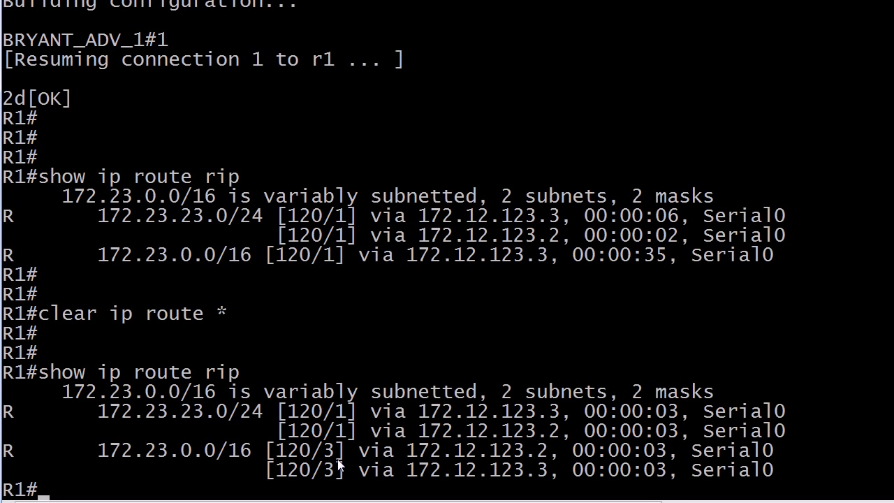
mouse_move(331, 453)
text(clear ip route *)
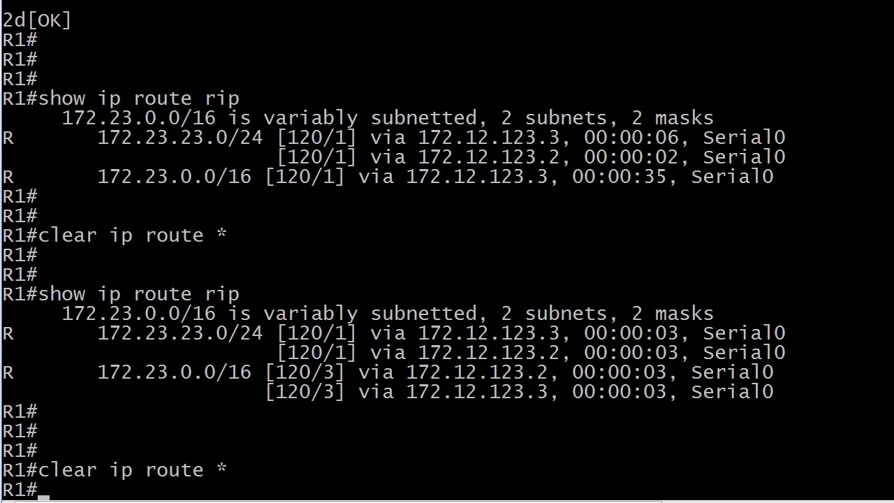
Step: Recheck R1's RIP routes showing 172.23.0.0/16 at metric 15, then flush the routing table again
text(show ip route rip)
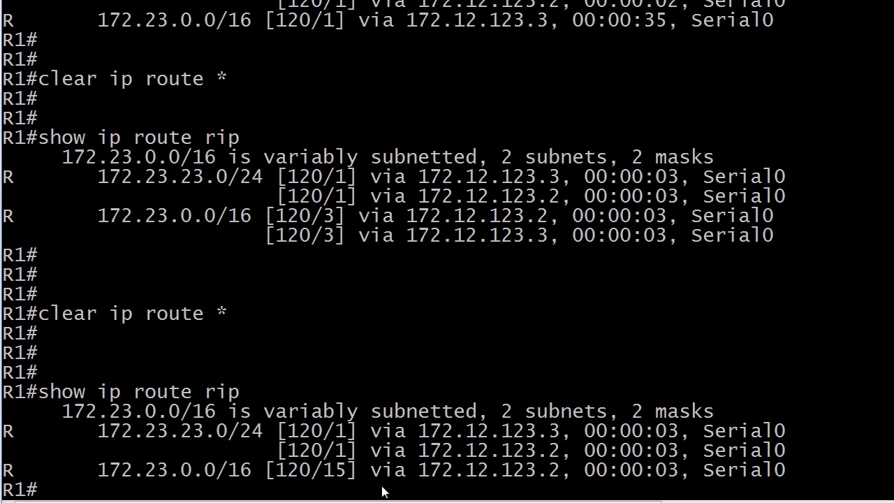
mouse_move(336, 482)
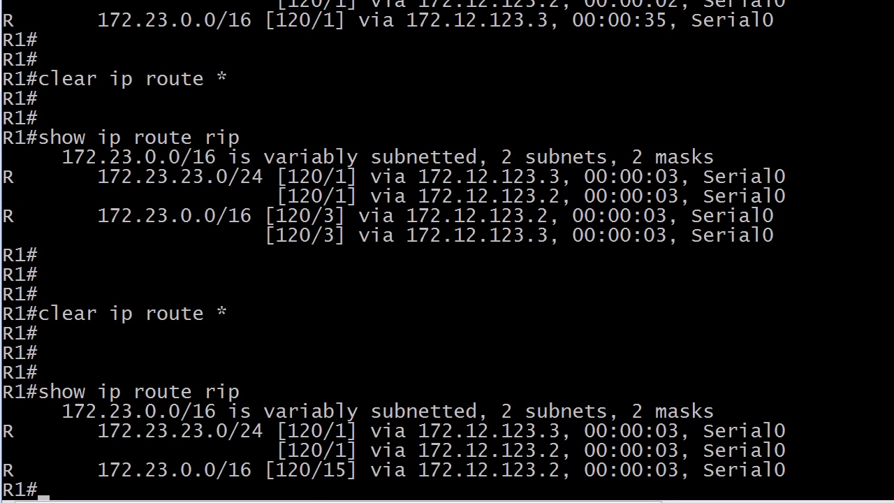
text(show ip route rip)
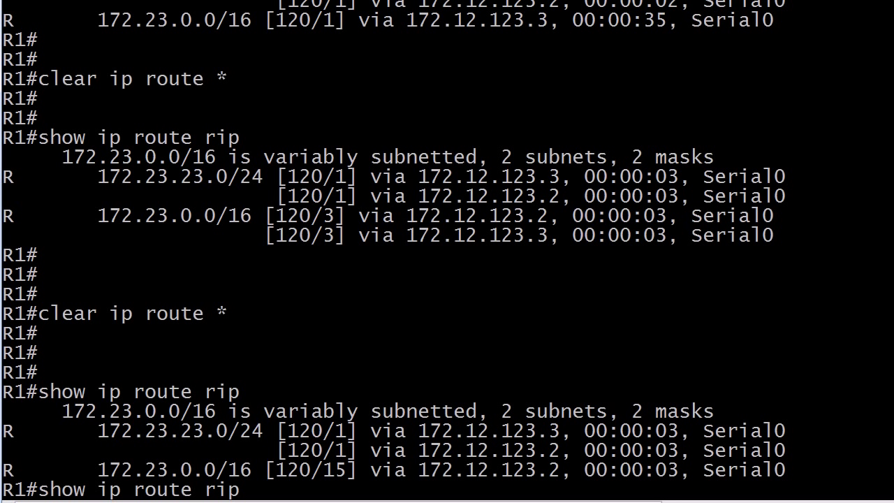
key(enter)
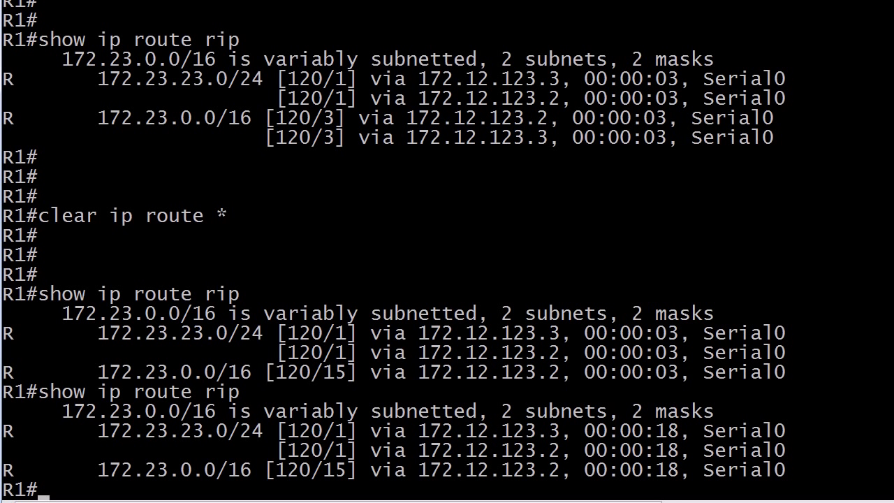
text(clear ip route *)
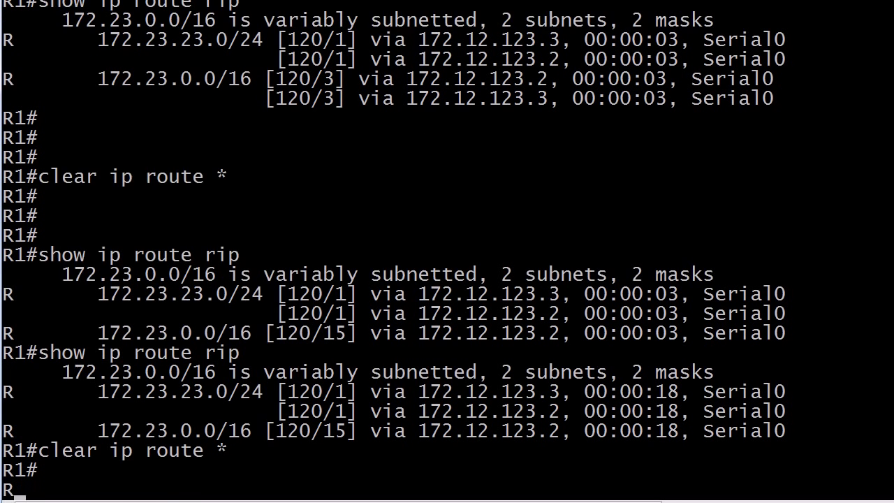
Step: Display R1's RIP routes, now listing only 172.23.23.0/24 via two next hops
text(show ip route r)
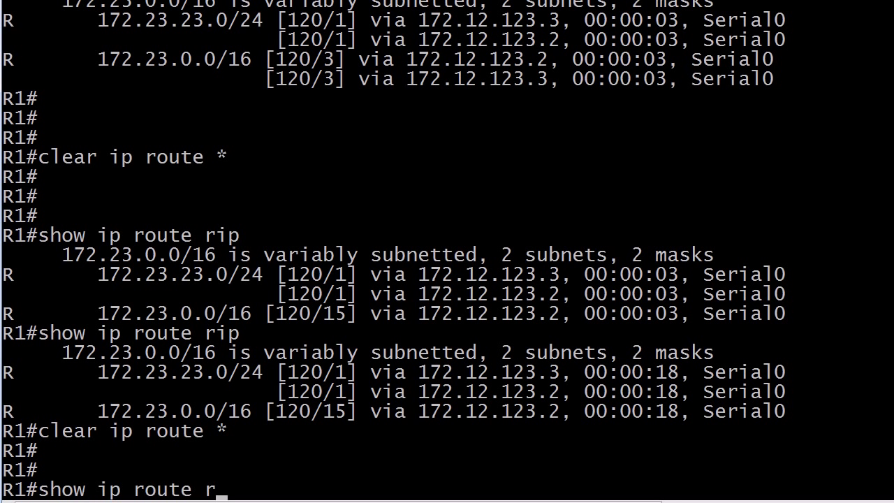
key(enter)
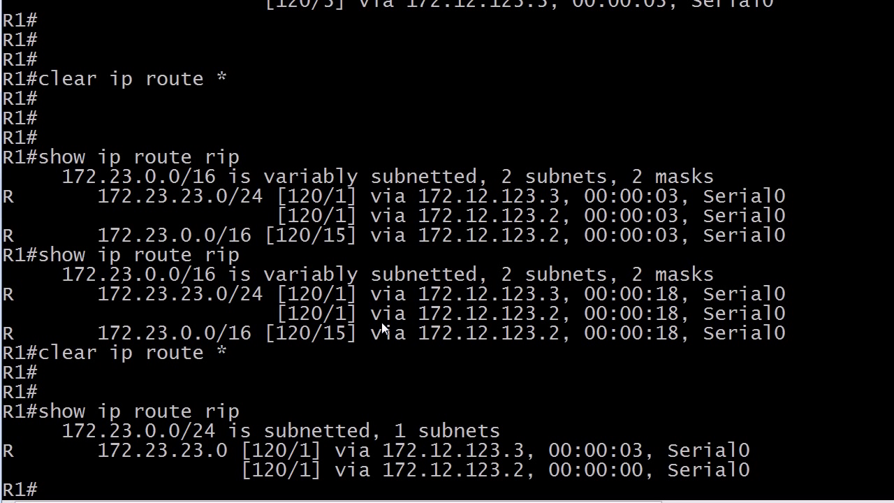
mouse_move(333, 345)
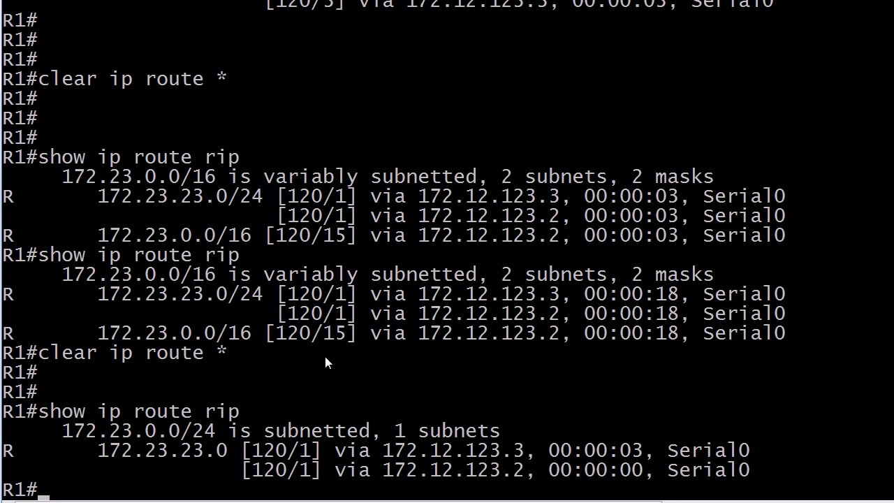
mouse_move(189, 365)
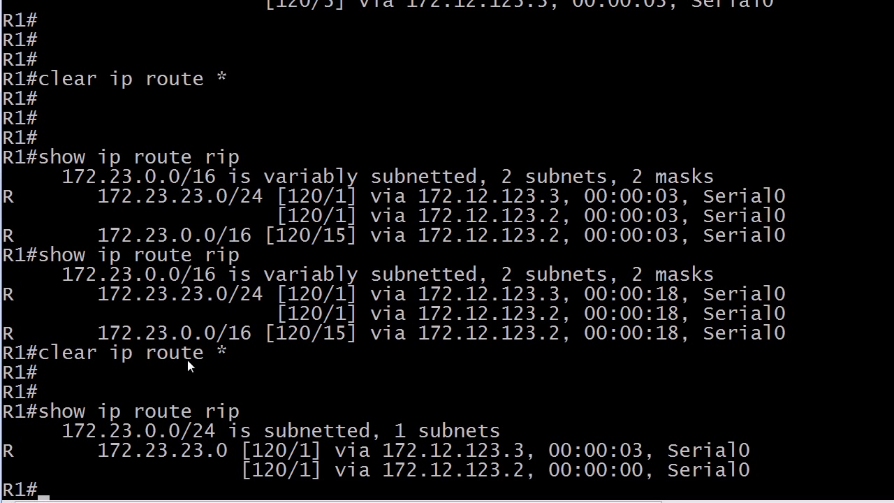
mouse_move(369, 353)
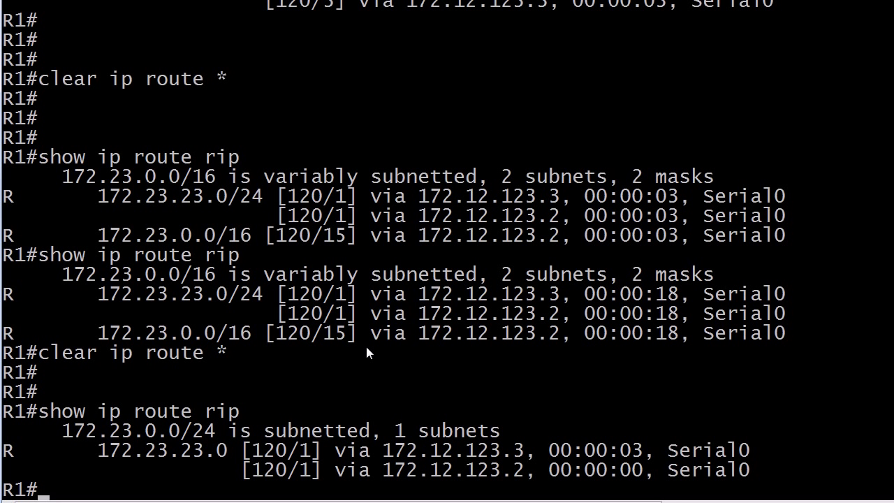
mouse_move(777, 299)
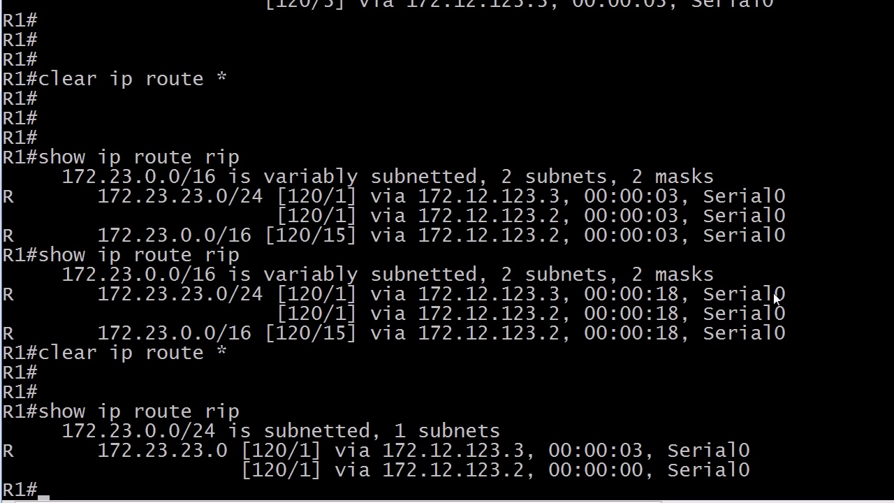